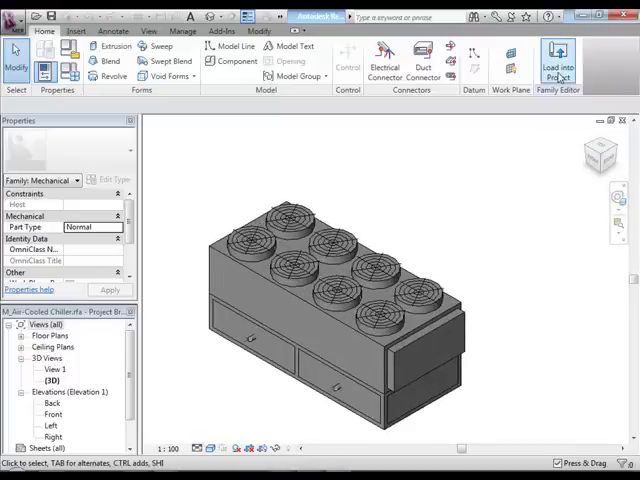
Load the edited air-cooled chiller family into the project from the Family Editor.
{"action": "left_click", "coordinate": [557, 62]}
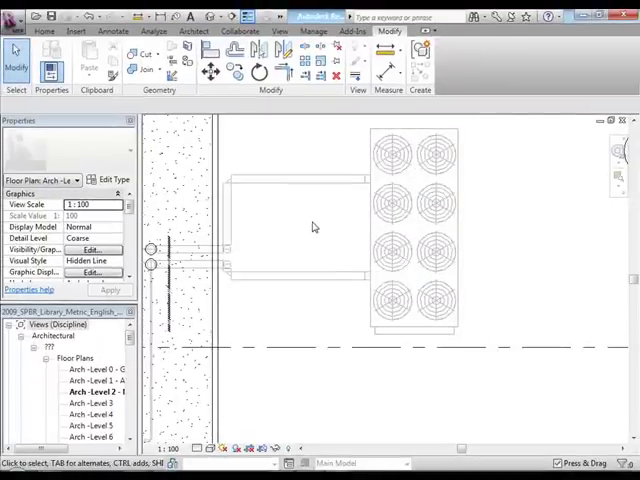